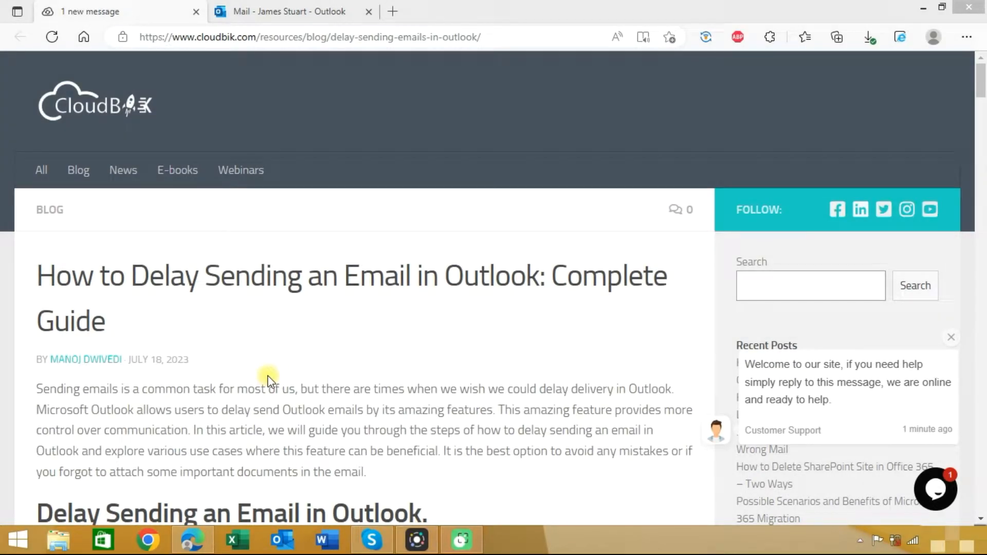
mouse_move(296, 353)
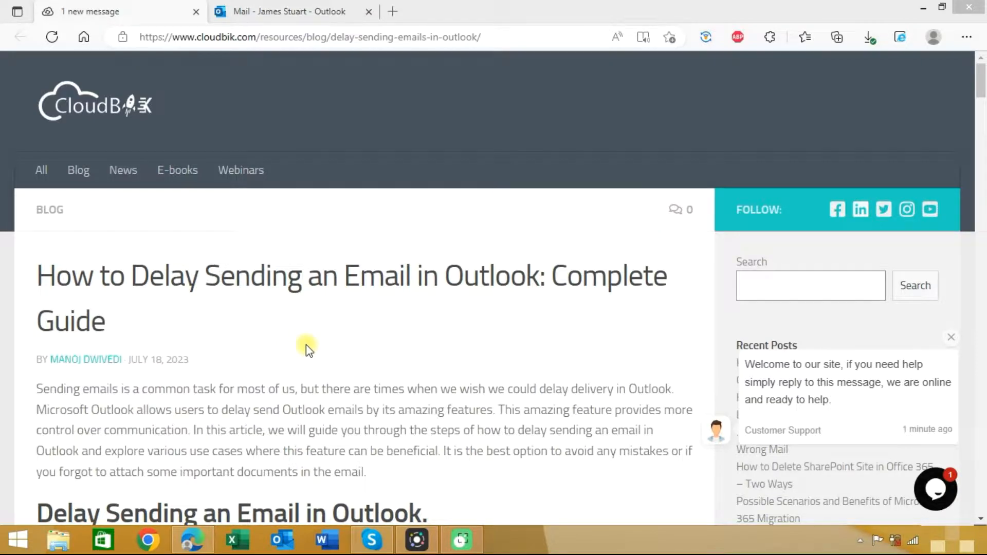
Read the Cloudbik delay-sending guide in Edge, then bring up the Outlook desktop inbox.
click(315, 367)
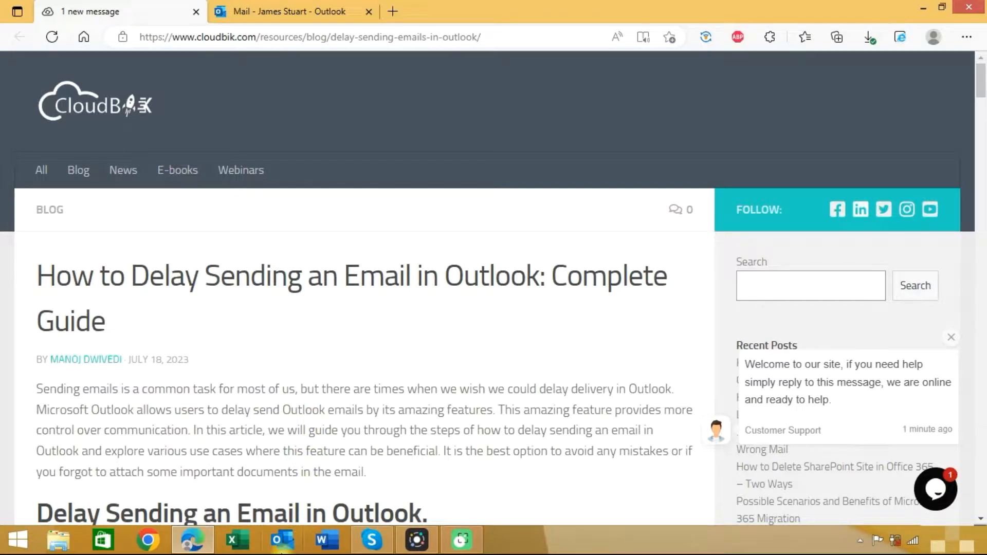
double_click(328, 451)
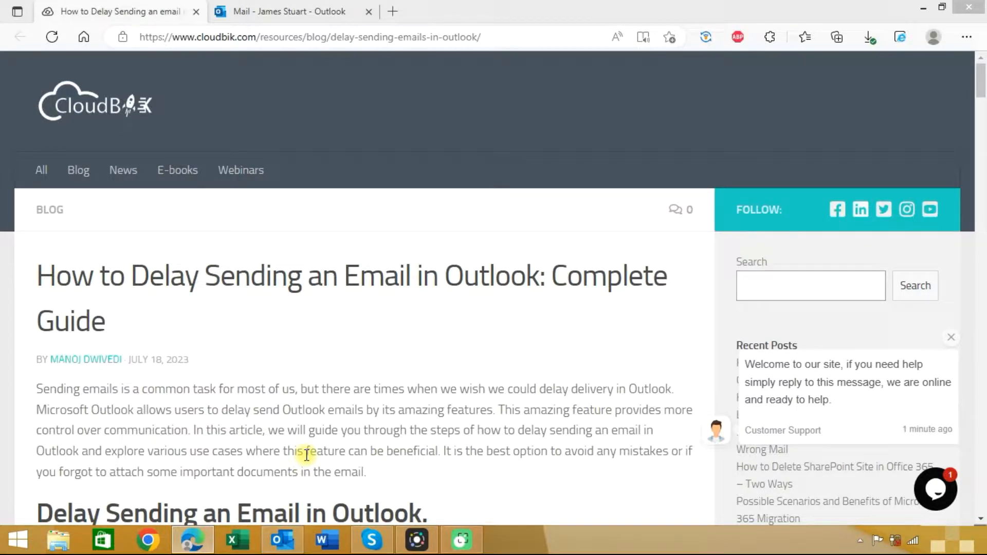
click(282, 540)
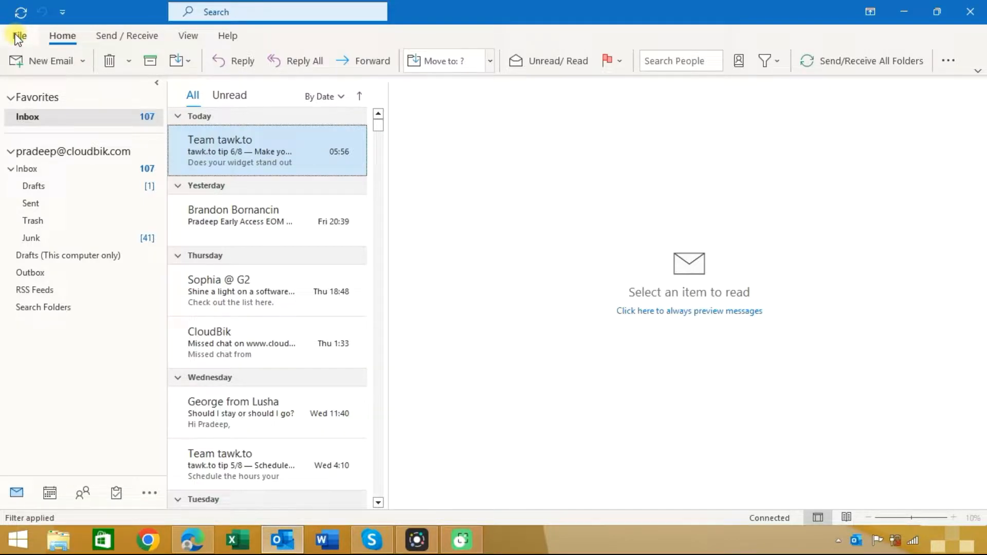
Open Manage Rules & Alerts from the File account information page.
click(18, 36)
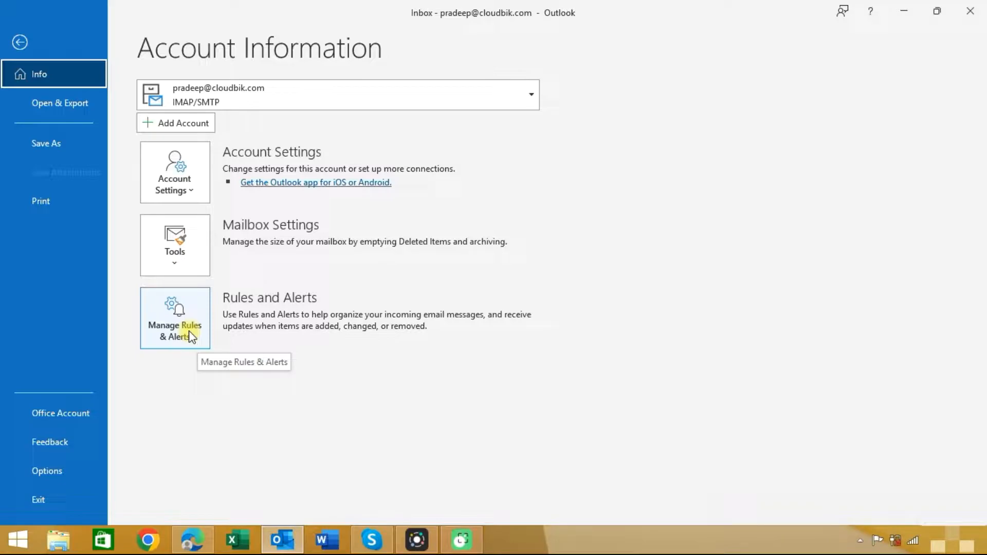
click(175, 318)
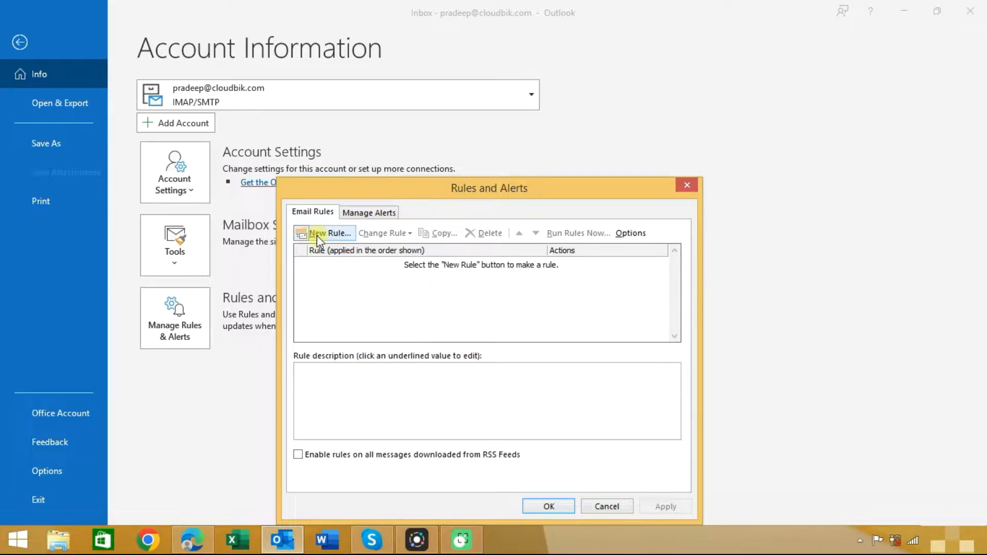
Create a blank 'Apply rule on messages I send' rule with no conditions, confirming it applies to all.
click(323, 233)
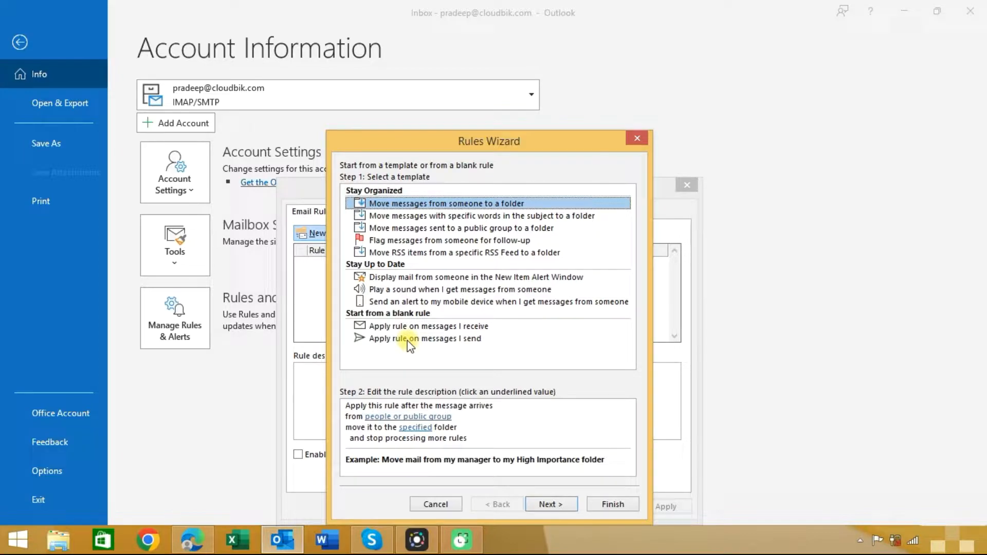
click(425, 339)
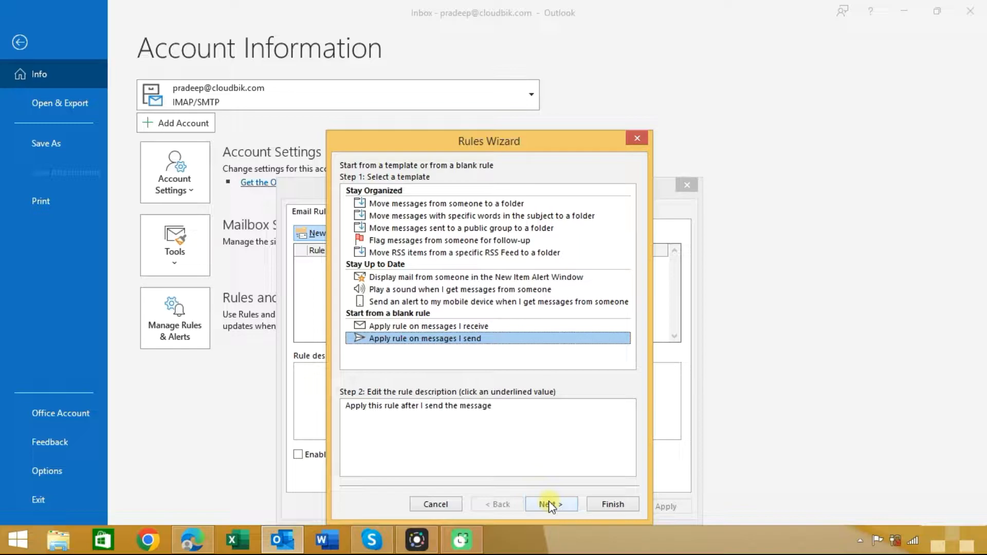
click(547, 505)
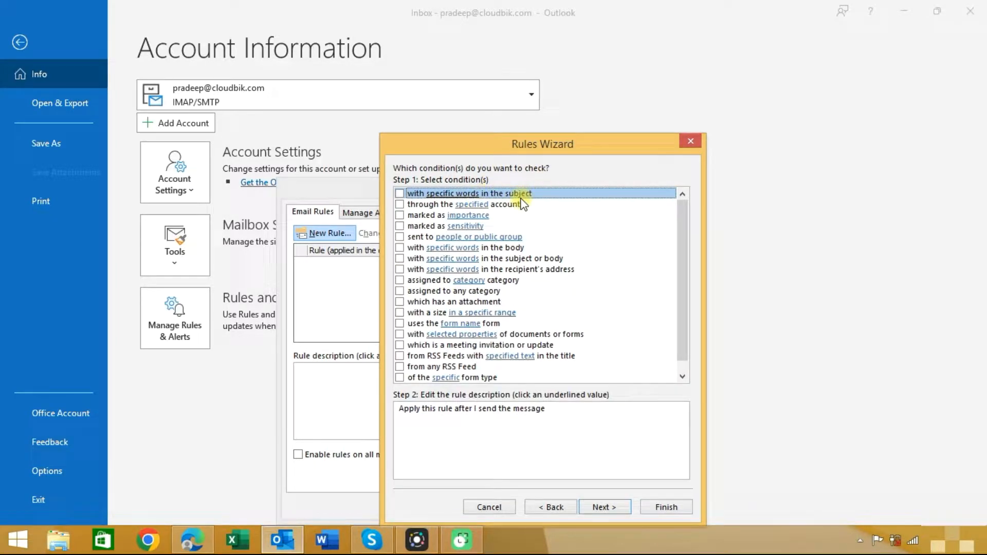
mouse_move(485, 283)
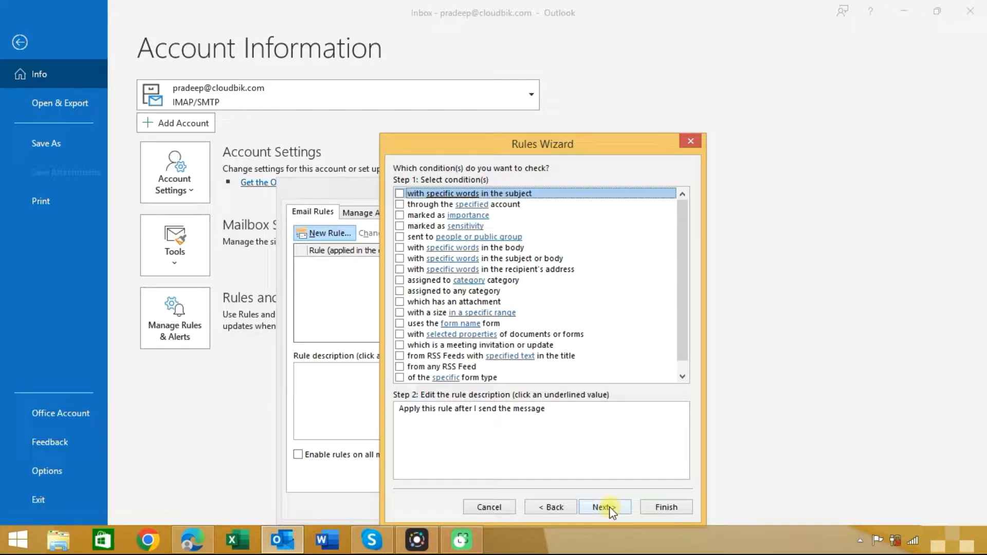
click(603, 508)
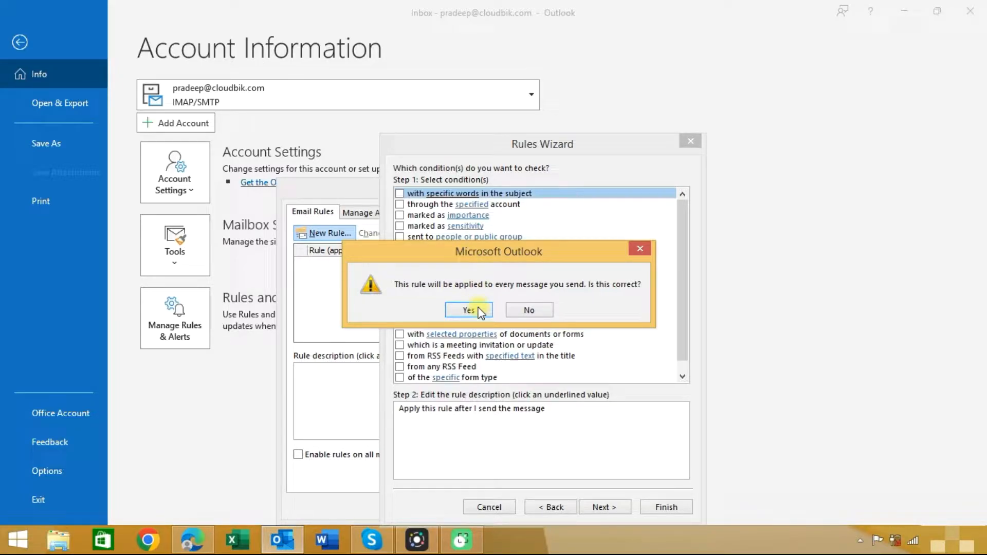
click(468, 309)
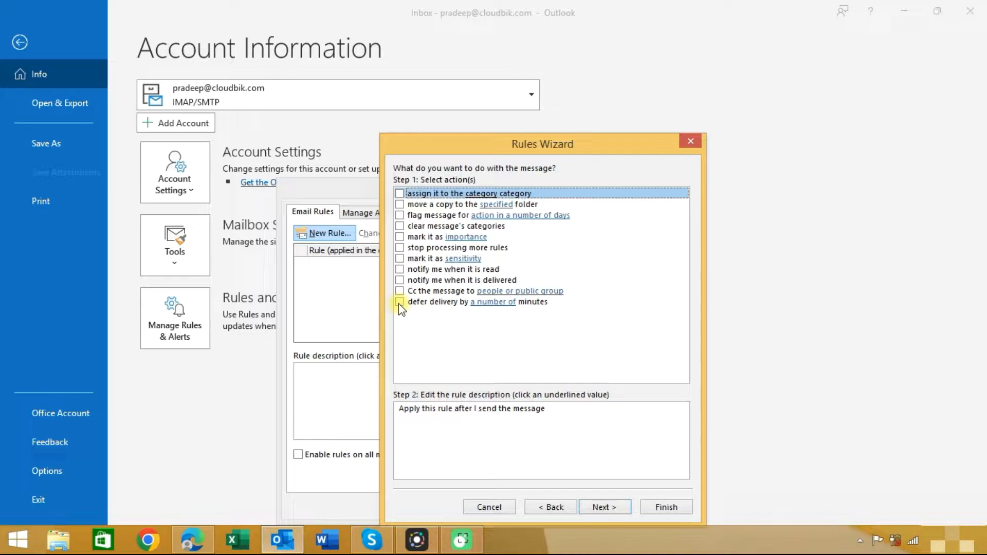
Add the 'defer delivery by a number of minutes' action set to 10 minutes.
click(400, 302)
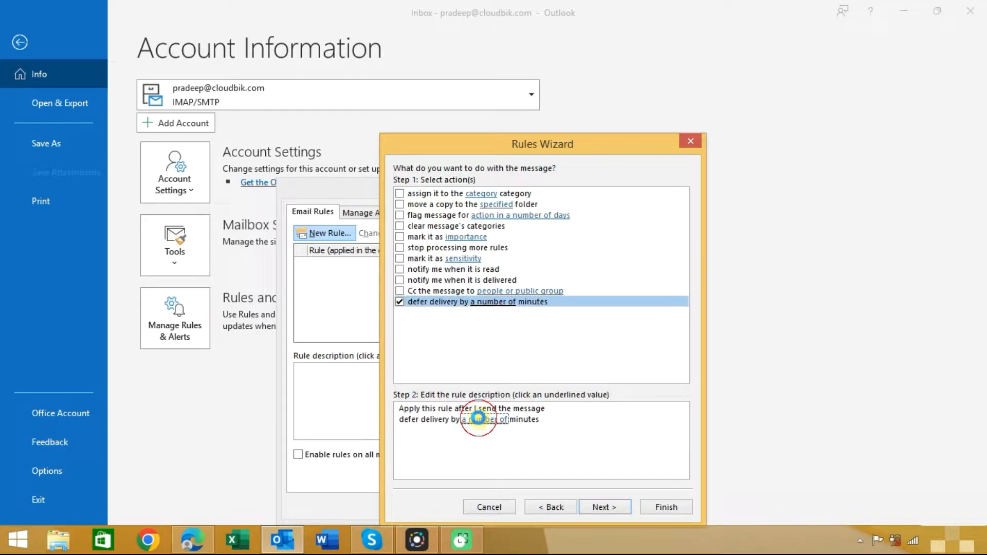
click(483, 419)
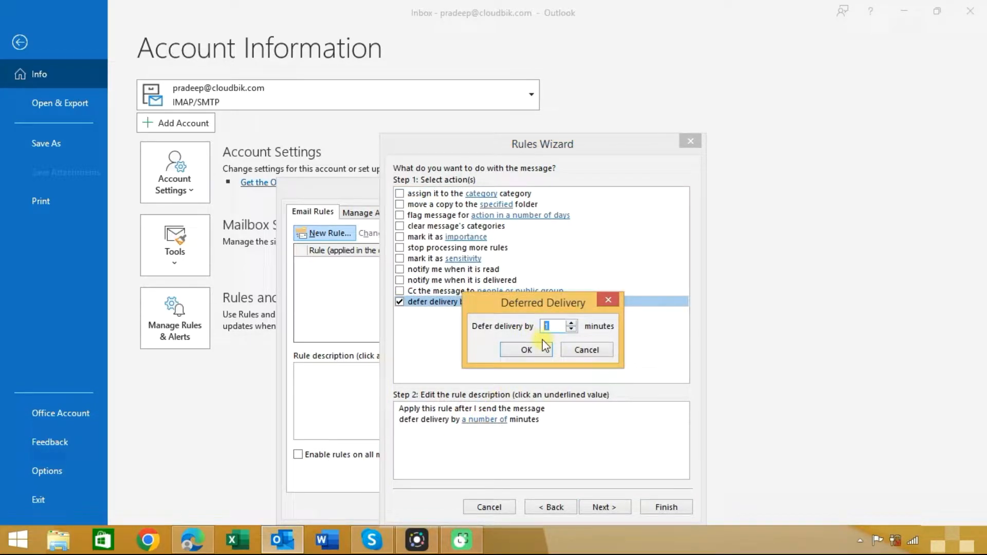
text(0)
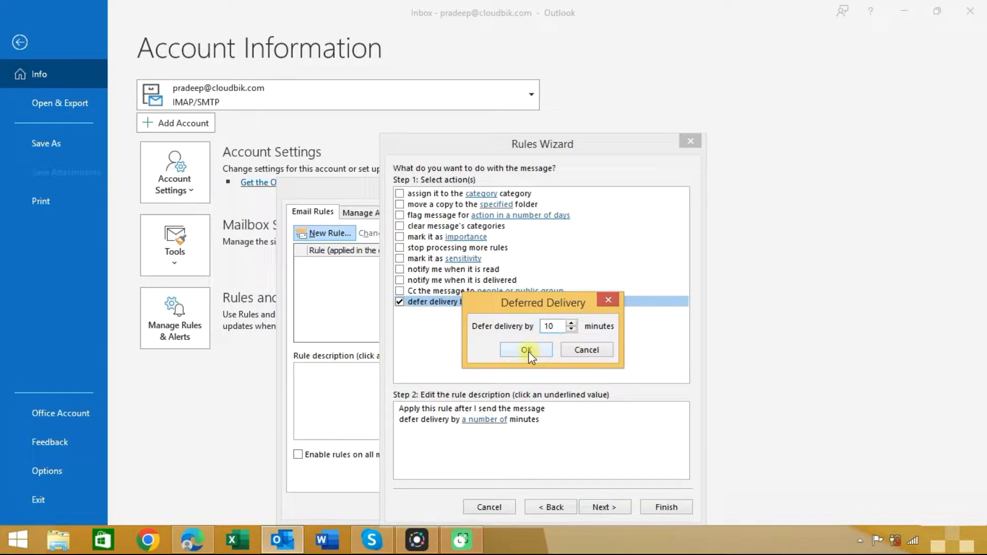
click(526, 349)
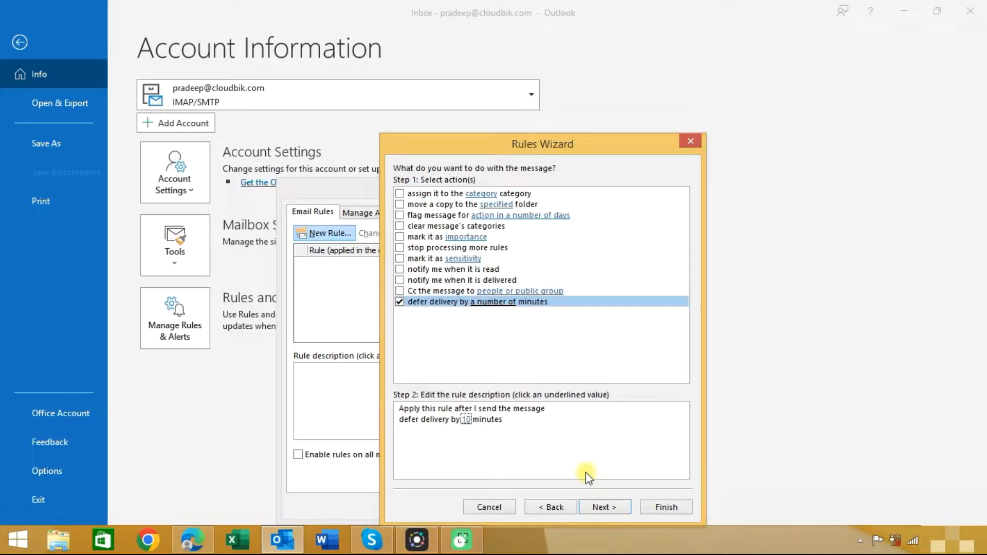
click(604, 507)
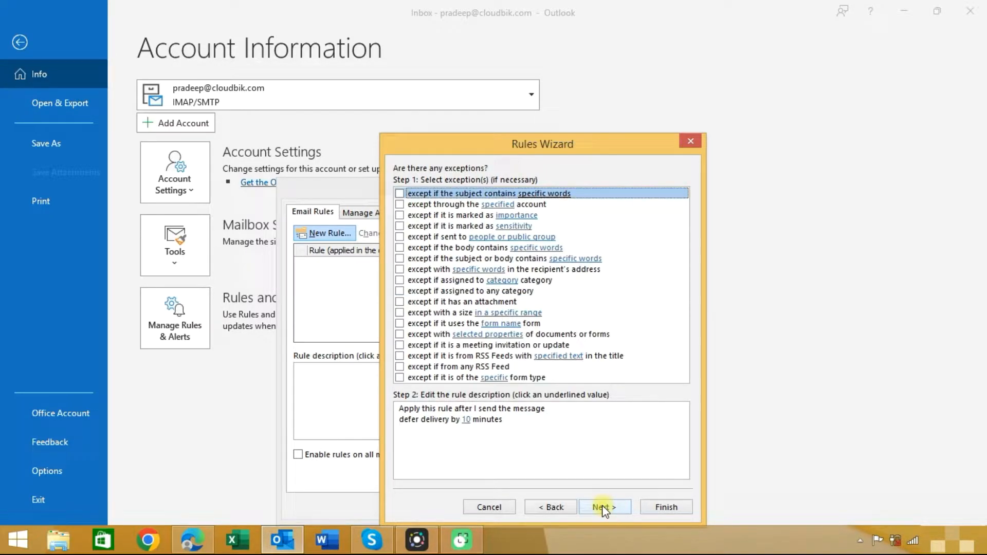
mouse_move(586, 186)
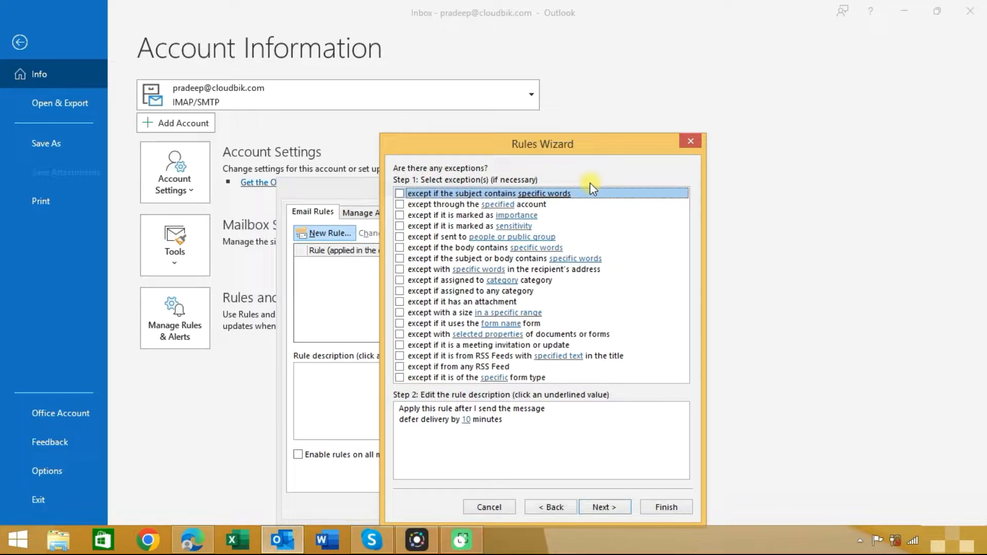
Skip exceptions, name the rule 'delaysend', and finish the wizard.
click(604, 507)
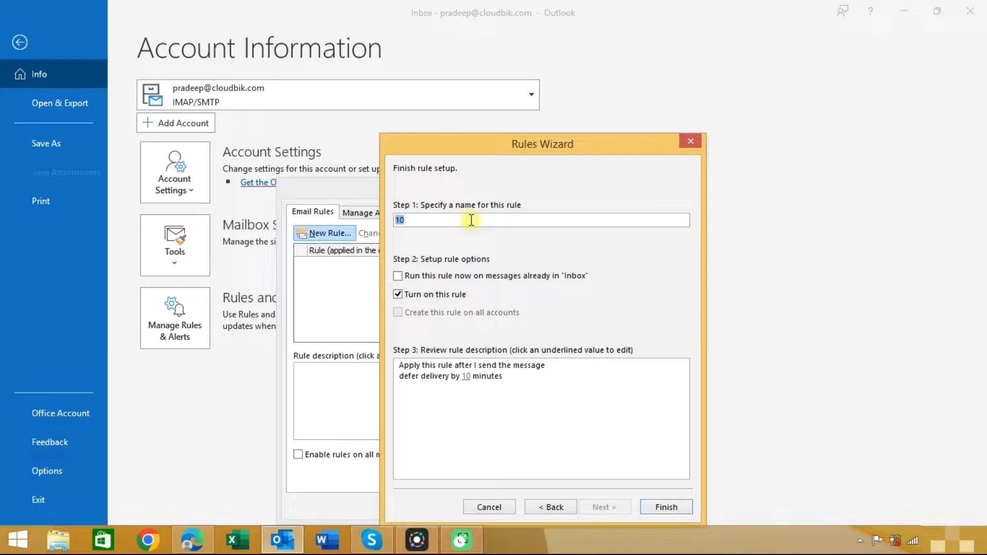
text(delay)
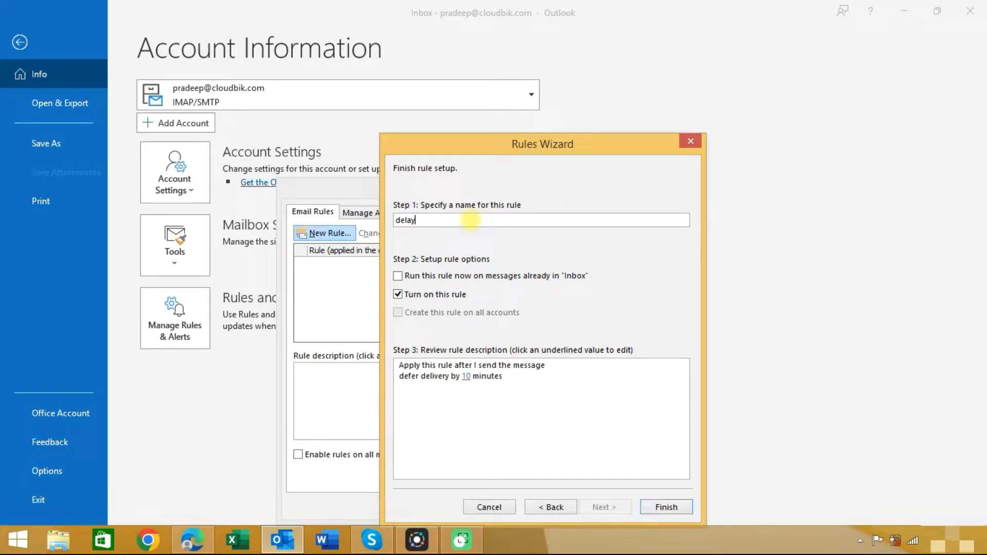
text(send)
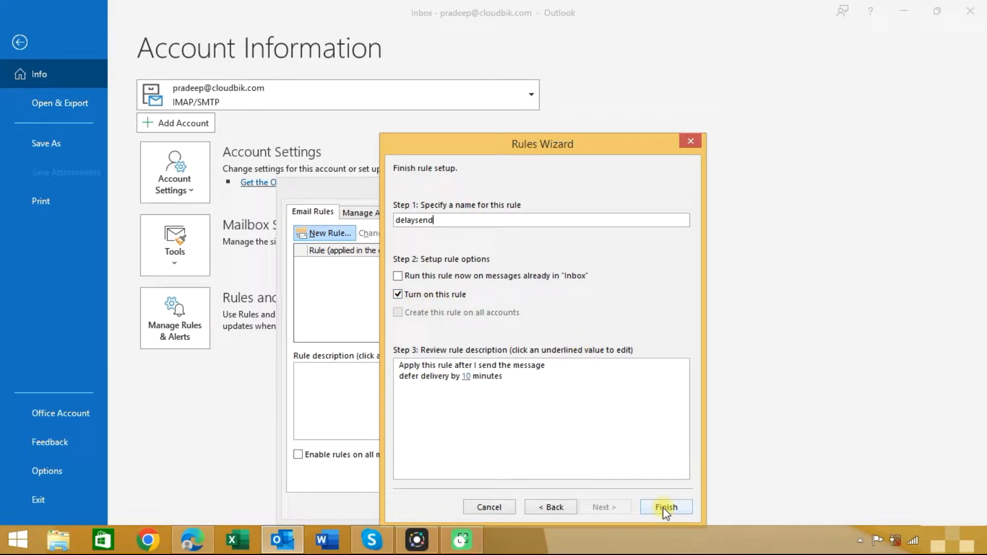
click(665, 507)
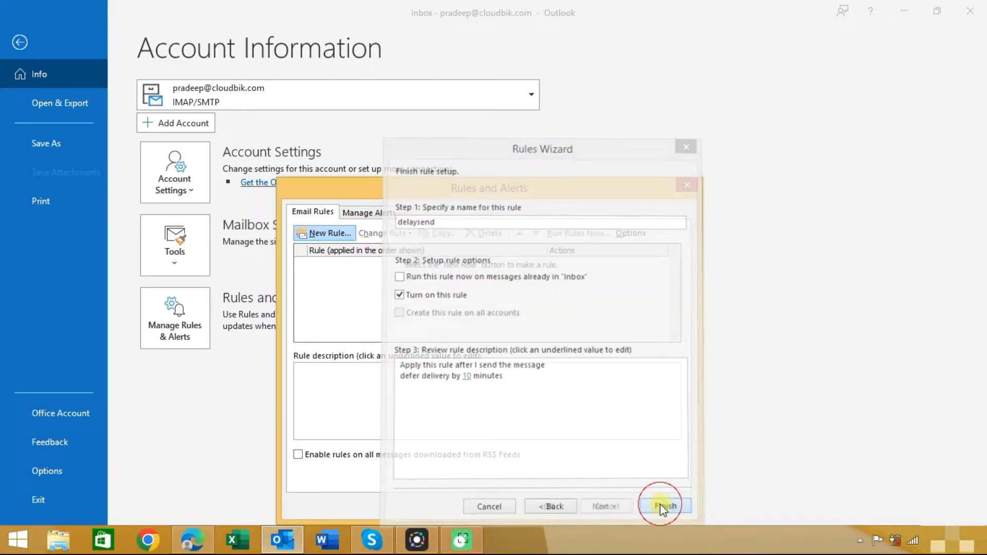
Apply the delaysend rule, confirm with OK, and go back to the mailbox.
click(665, 506)
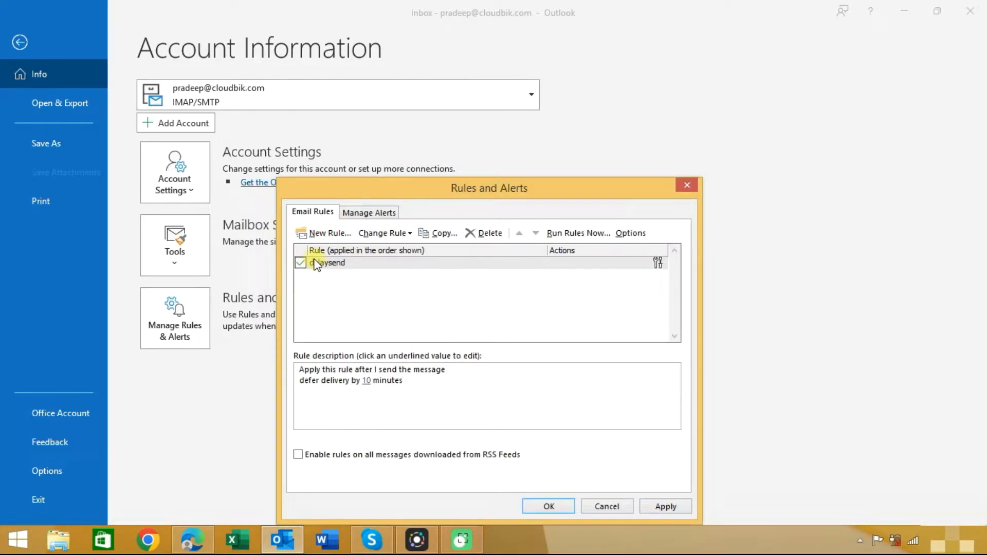
click(665, 506)
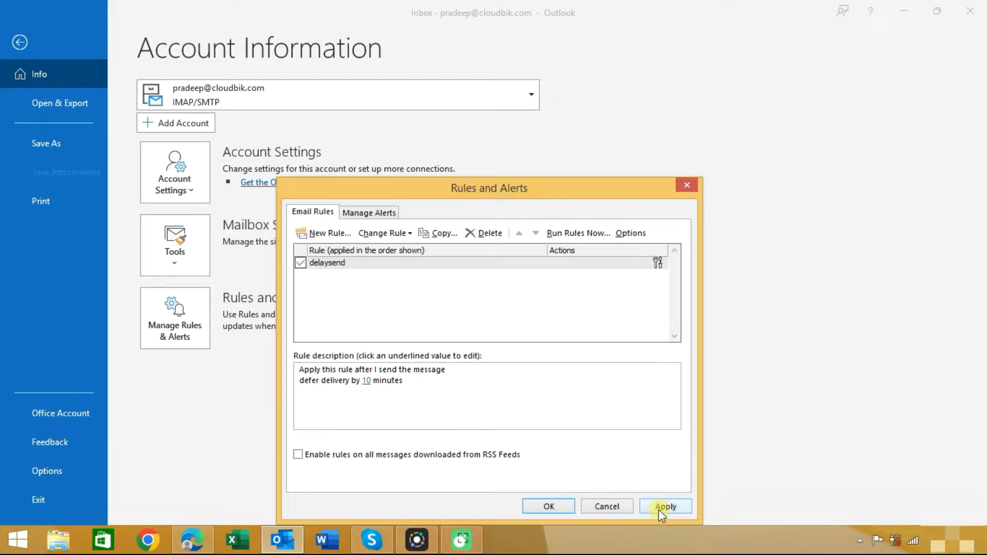
click(666, 506)
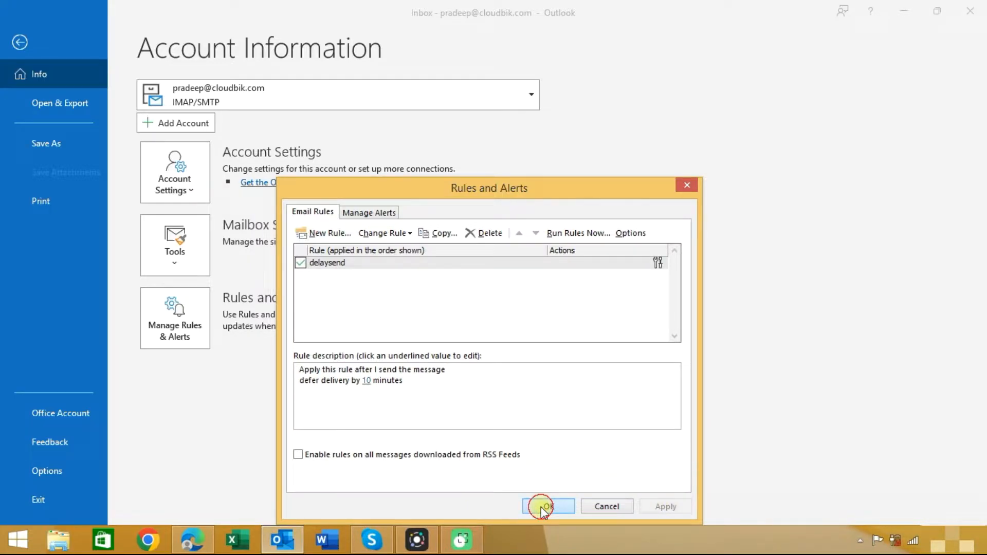
click(547, 506)
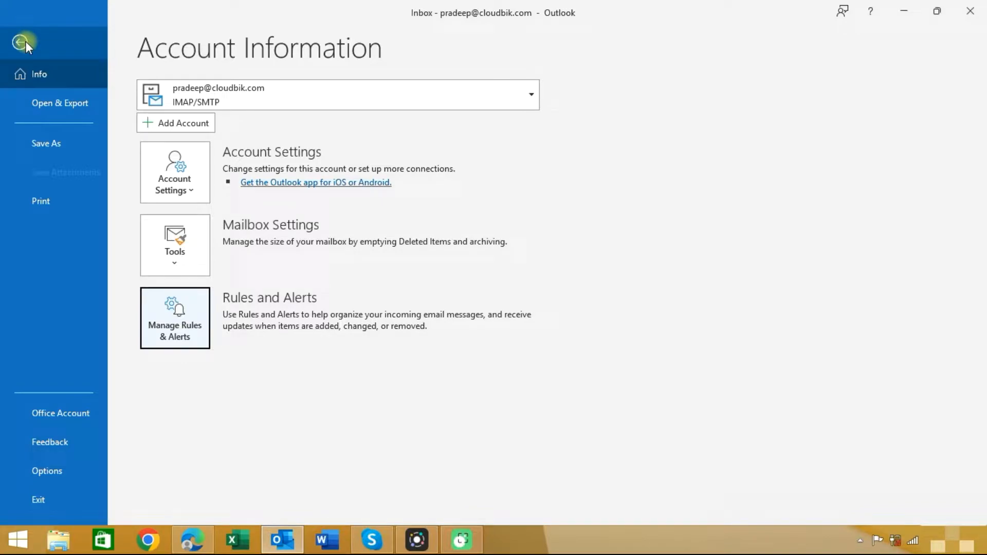
click(23, 43)
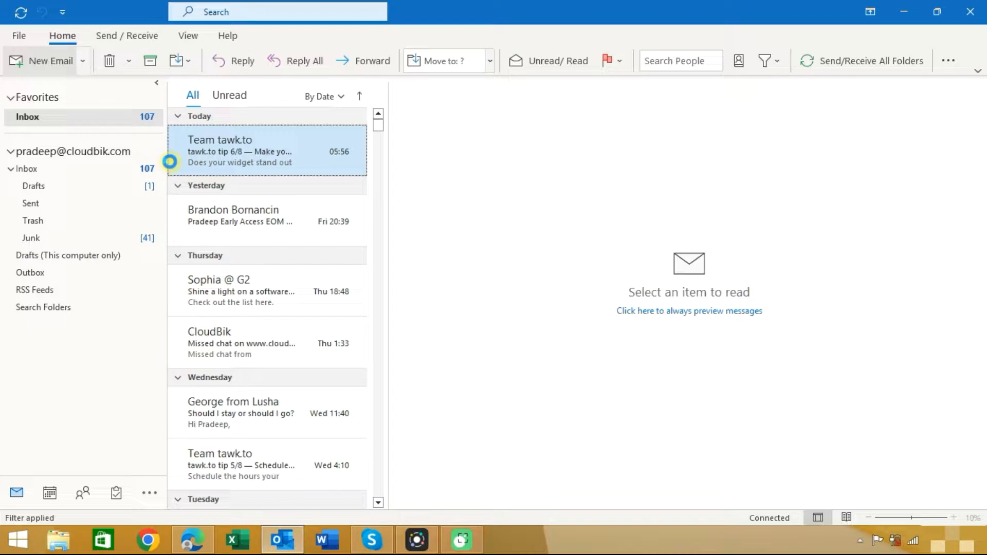
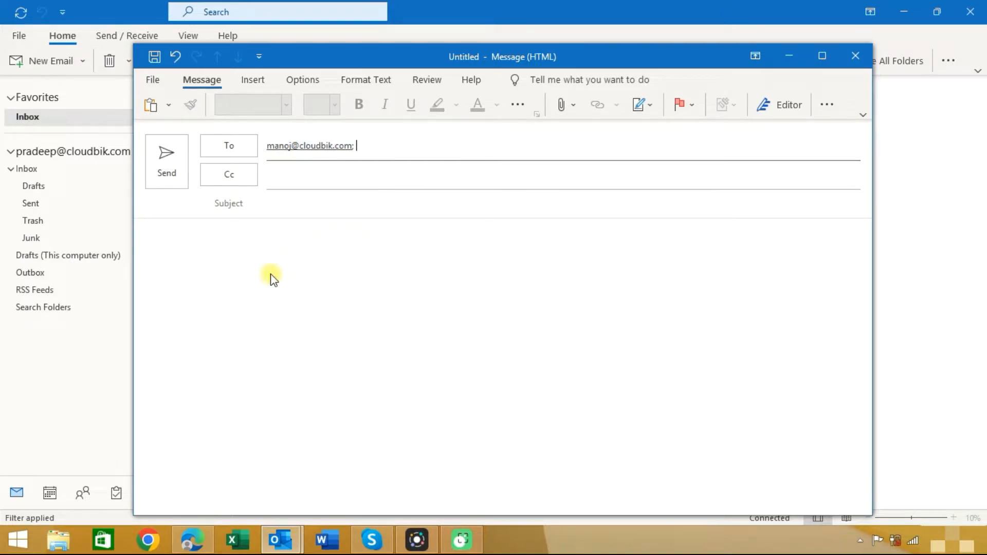
Address a new email to the Cloudbik colleague with body 'hi' and send it.
text(hi)
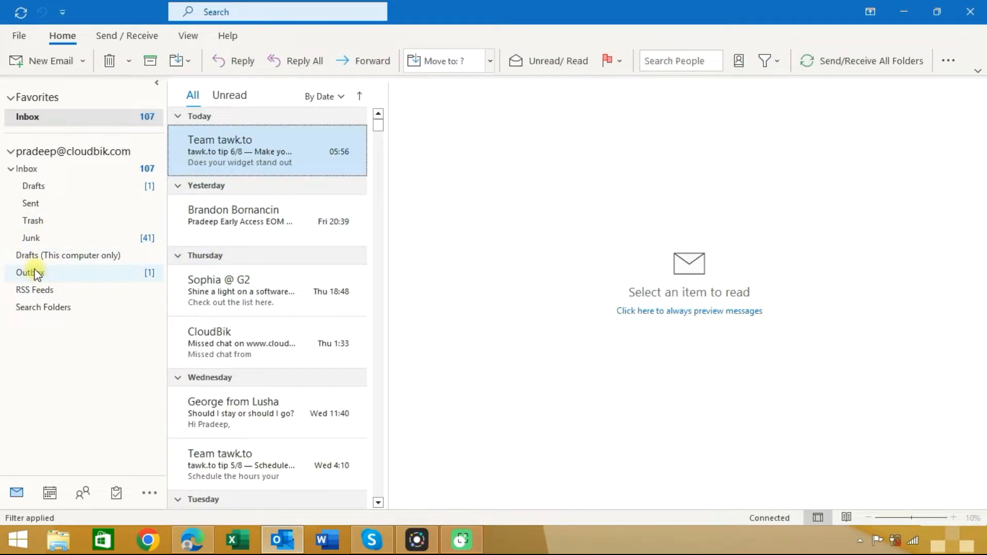
Open the Outbox folder to see the held 'hi' message.
click(31, 272)
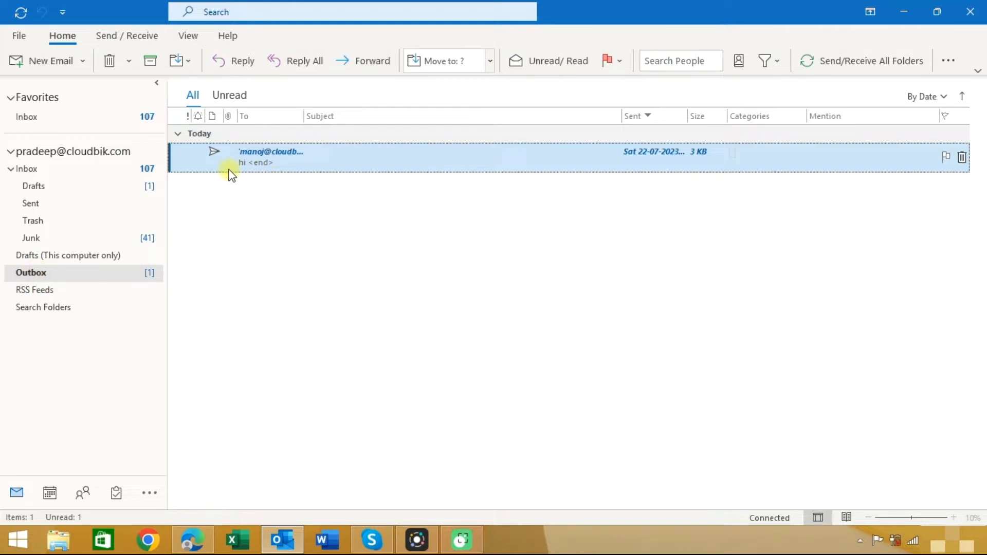
mouse_move(303, 225)
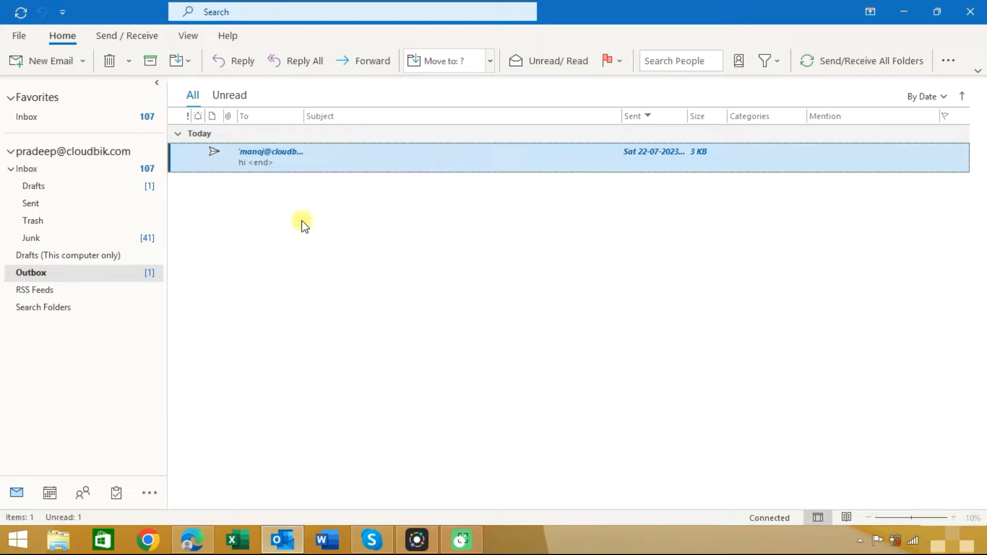
mouse_move(305, 241)
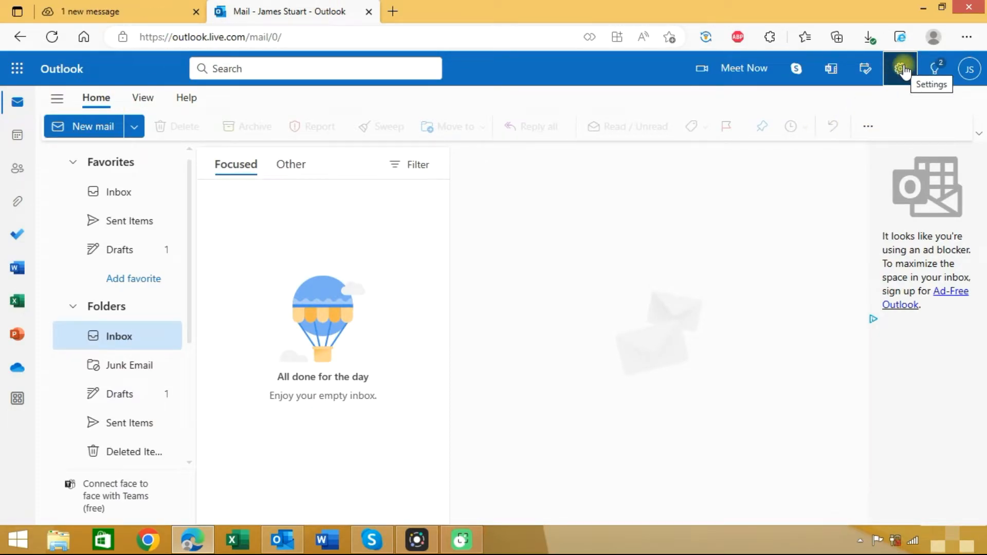
In Compose and reply settings, drag the Undo send slider to 10 seconds and save.
click(901, 68)
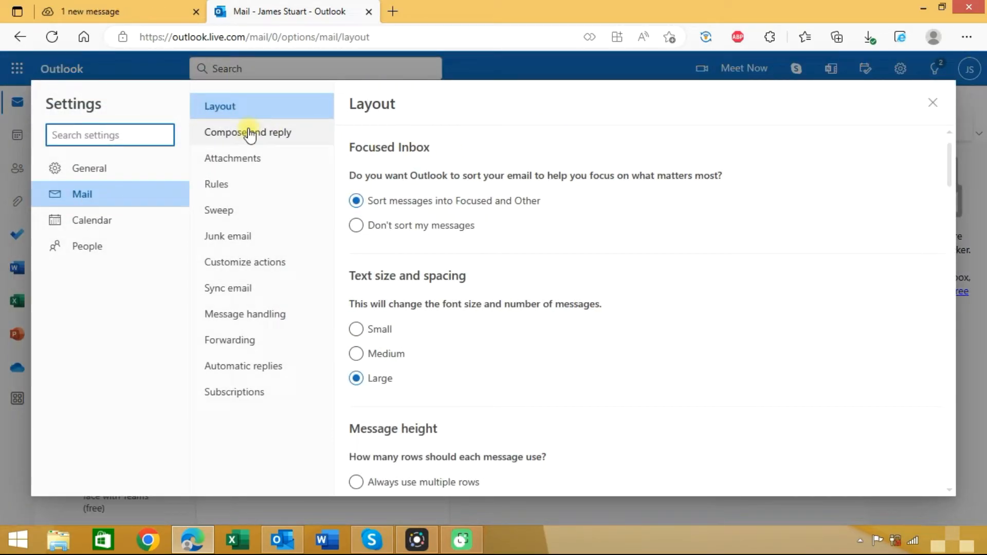
click(247, 132)
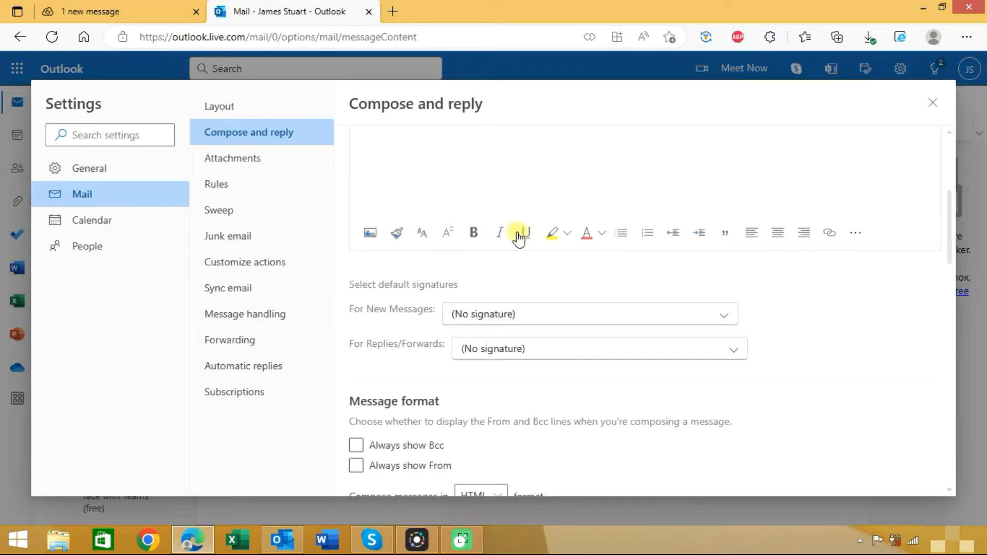
scroll(down, 3)
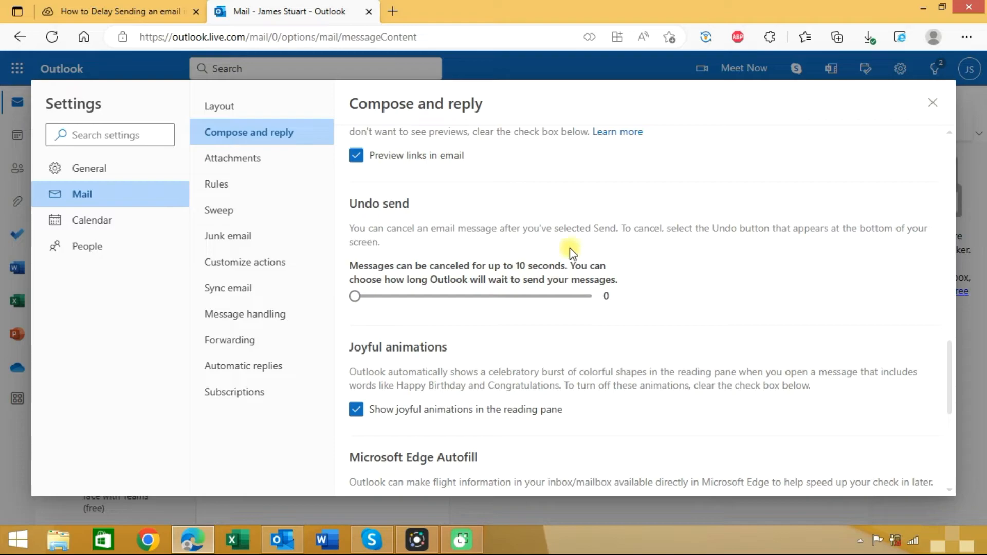
mouse_move(409, 271)
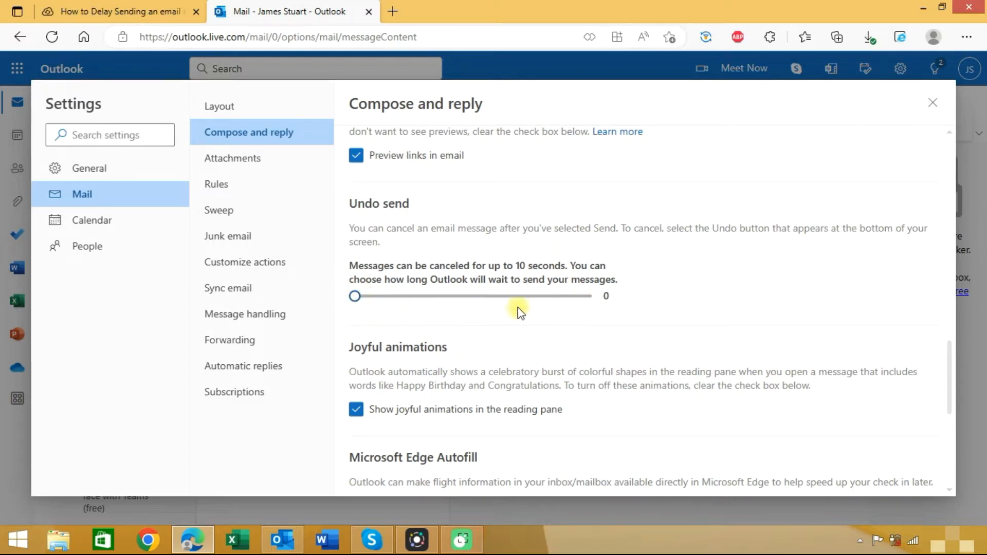
drag(355, 296, 474, 297)
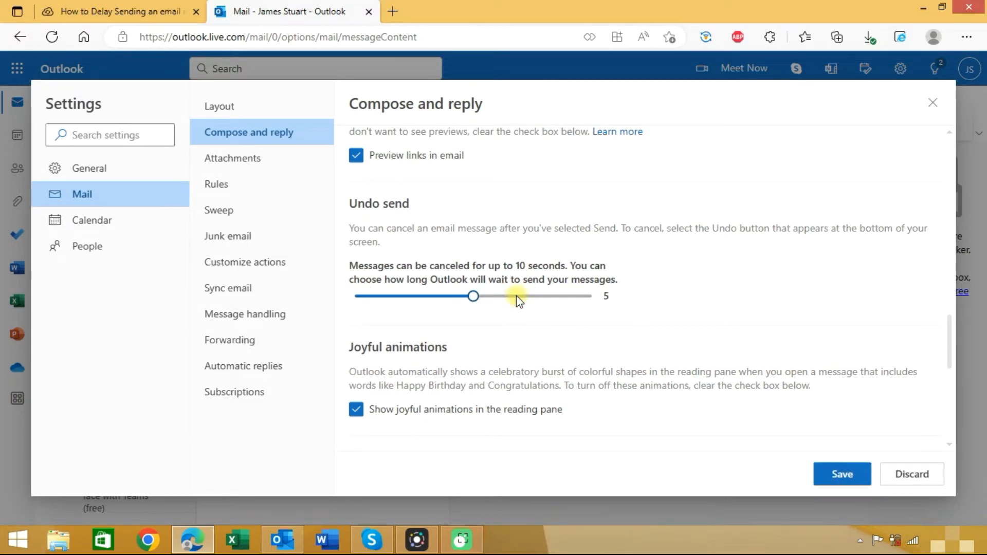
drag(474, 296, 355, 296)
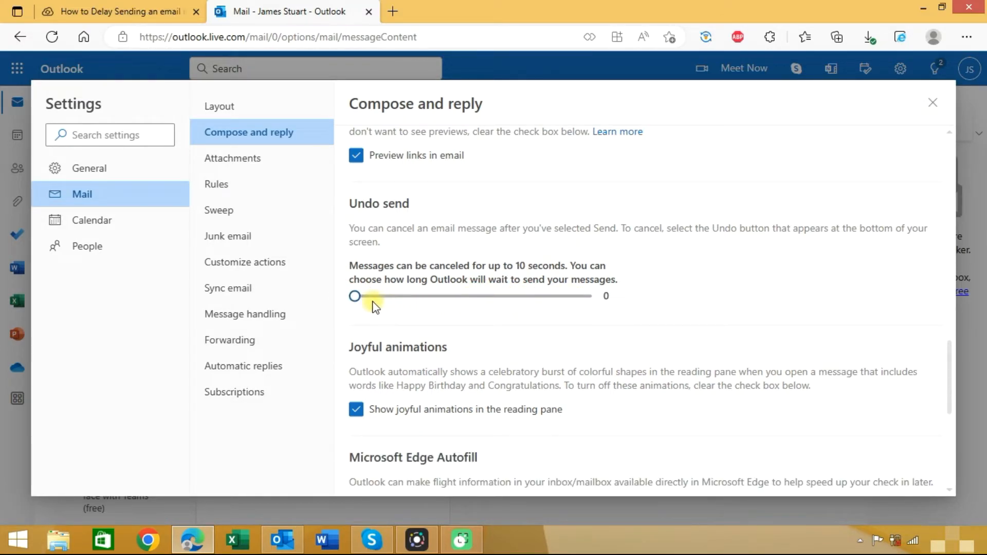
drag(355, 296, 592, 296)
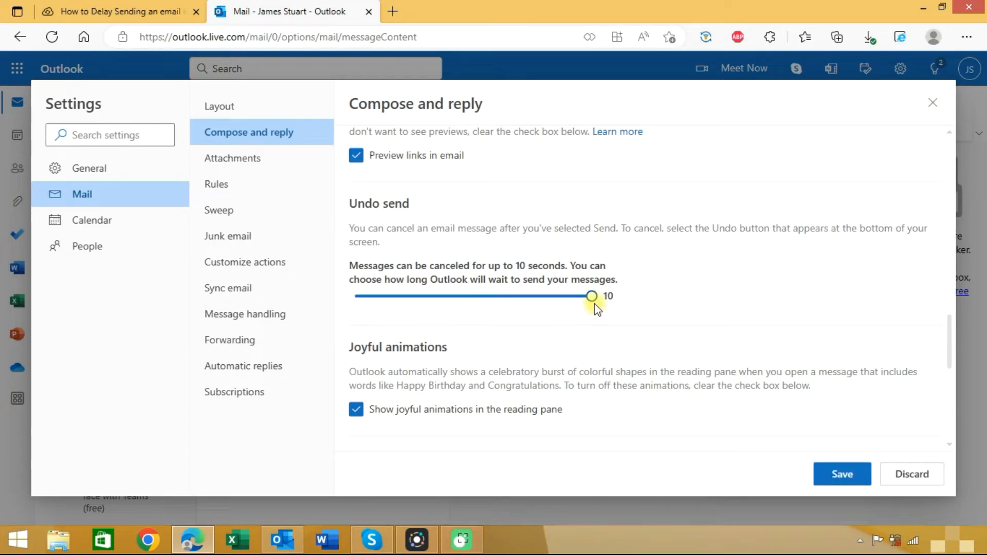
click(842, 474)
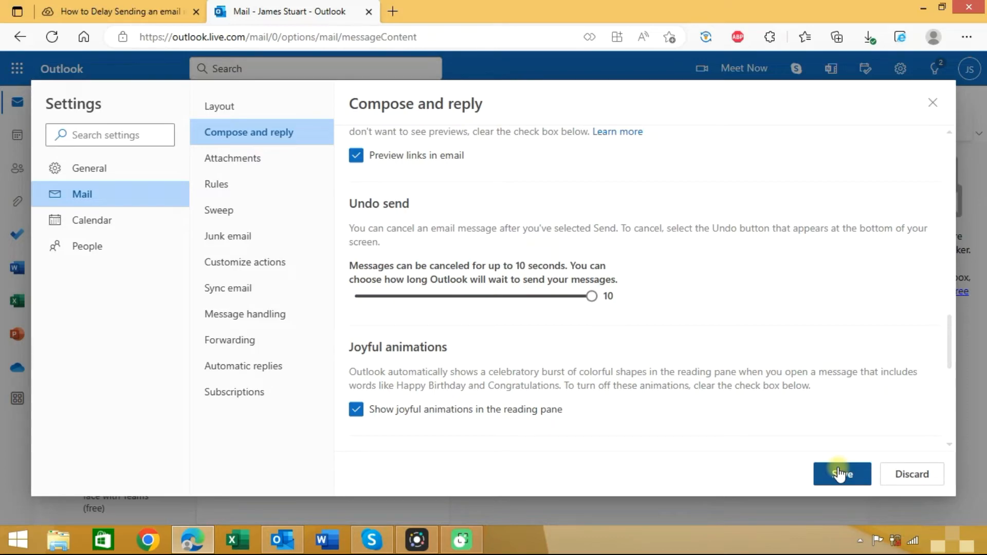
scroll(down, 3)
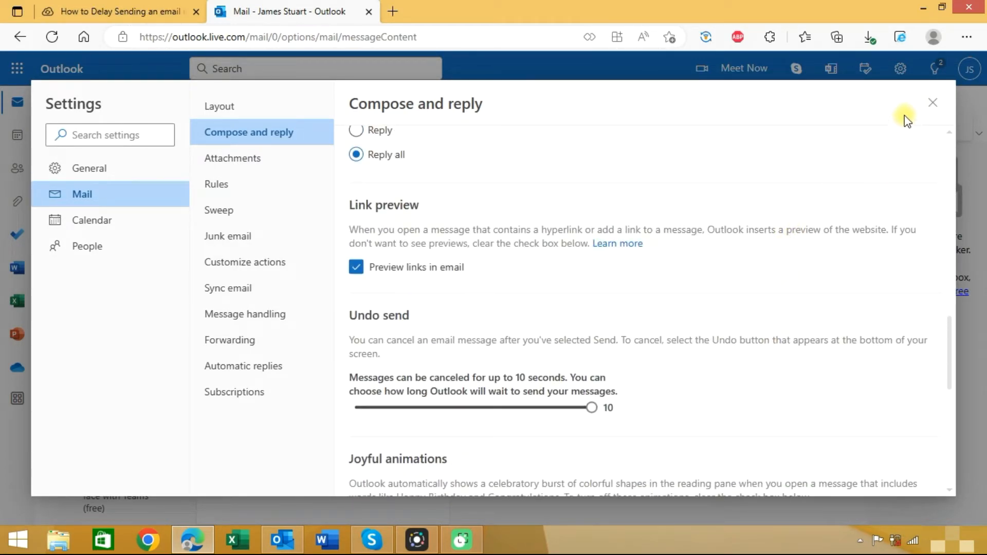
click(932, 103)
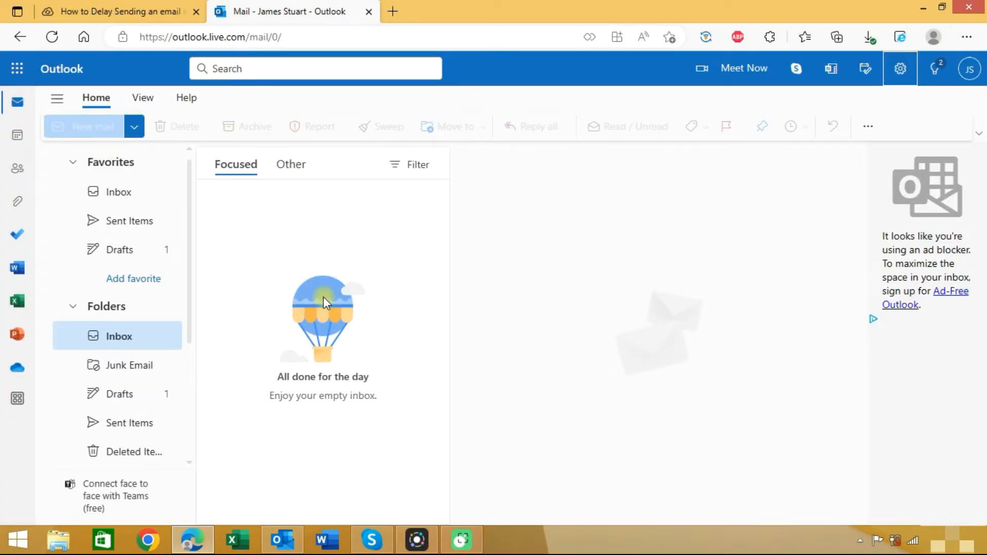
click(83, 126)
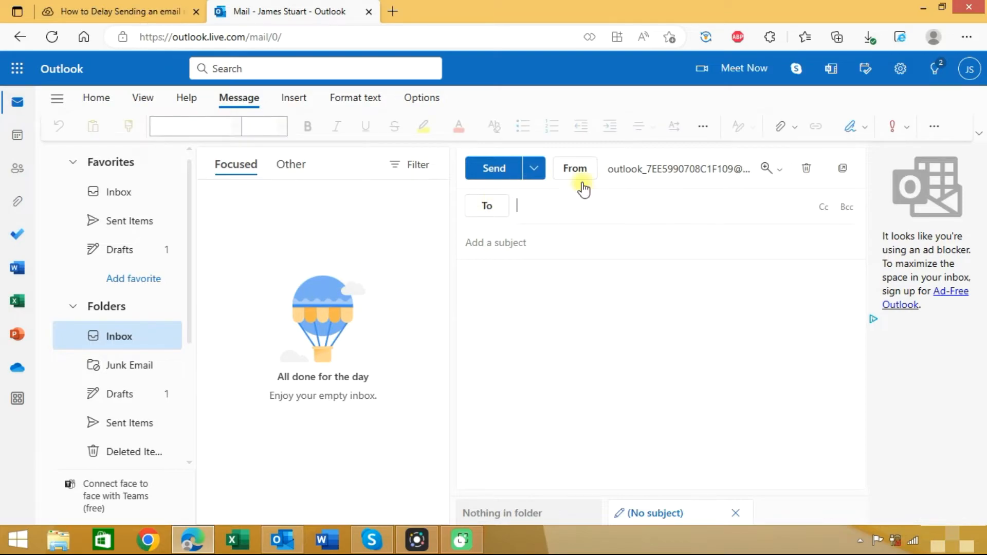
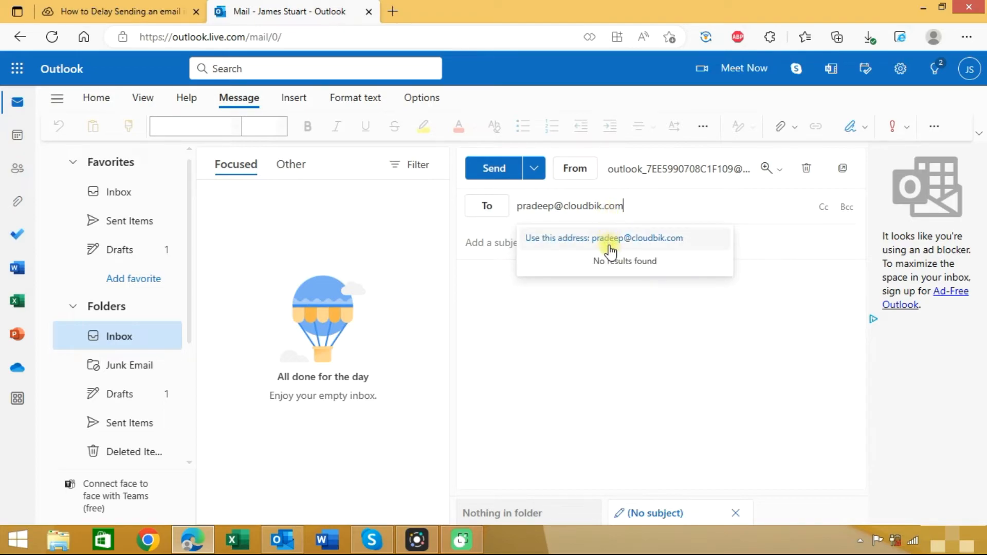
click(603, 238)
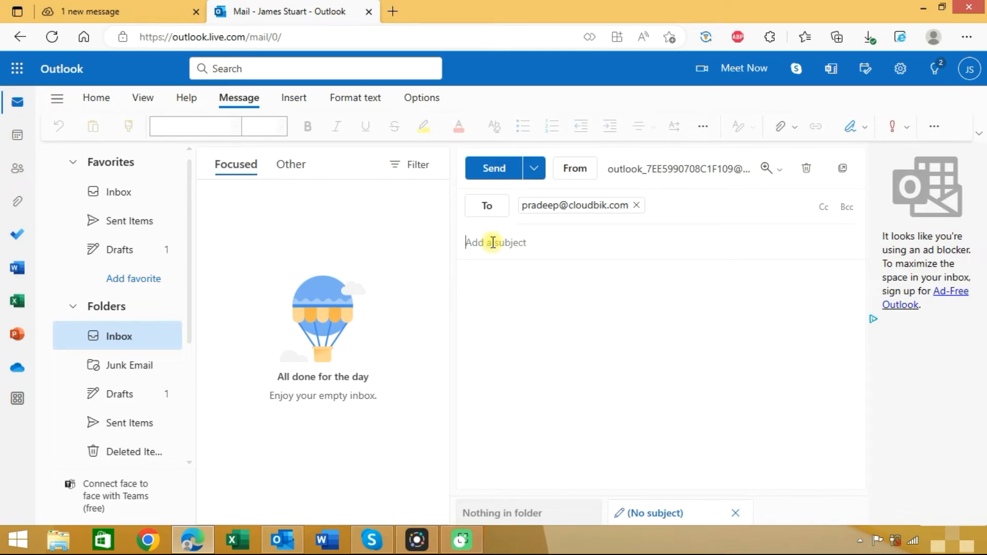
text(test)
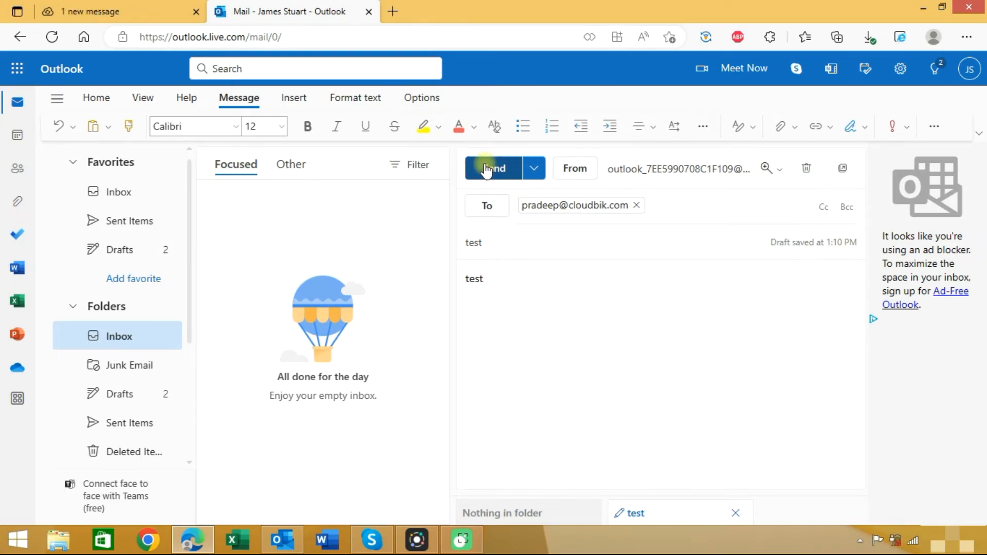
Send the test message, undo it within 10 seconds, and resume editing the draft body.
click(493, 168)
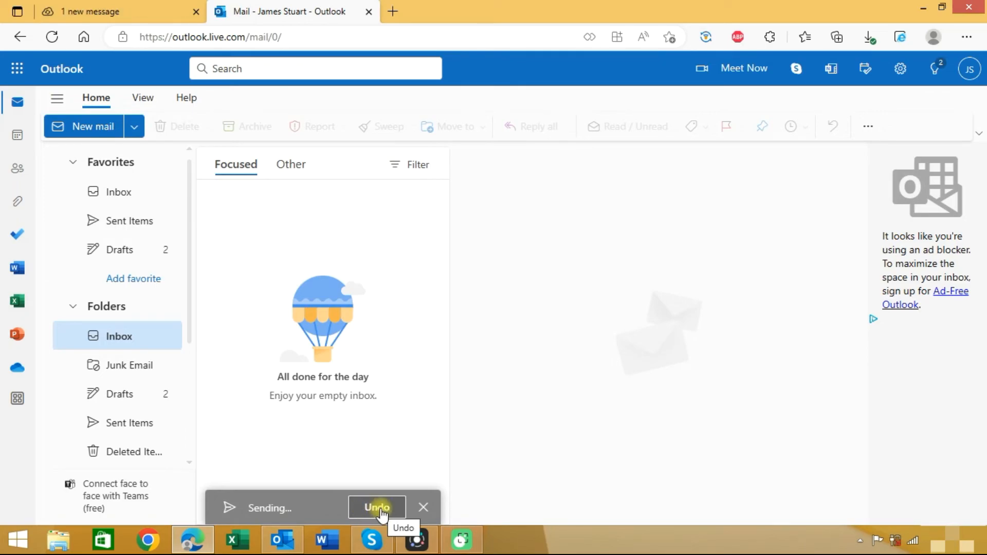
click(376, 508)
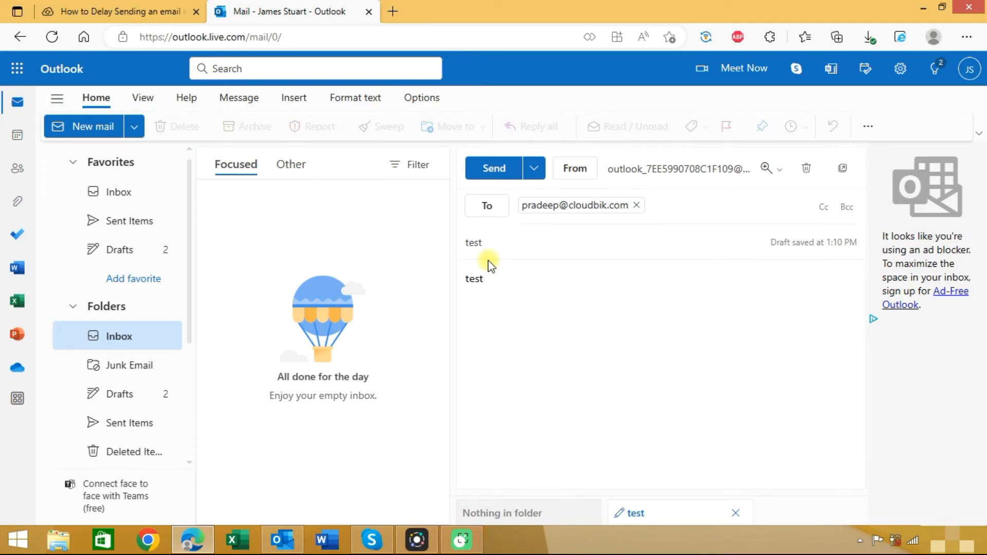
click(466, 278)
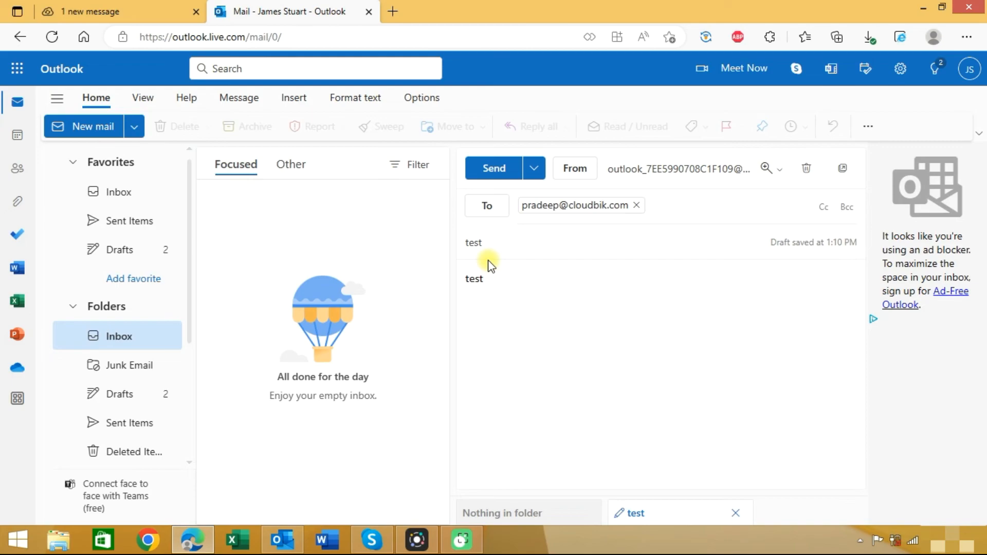
click(466, 278)
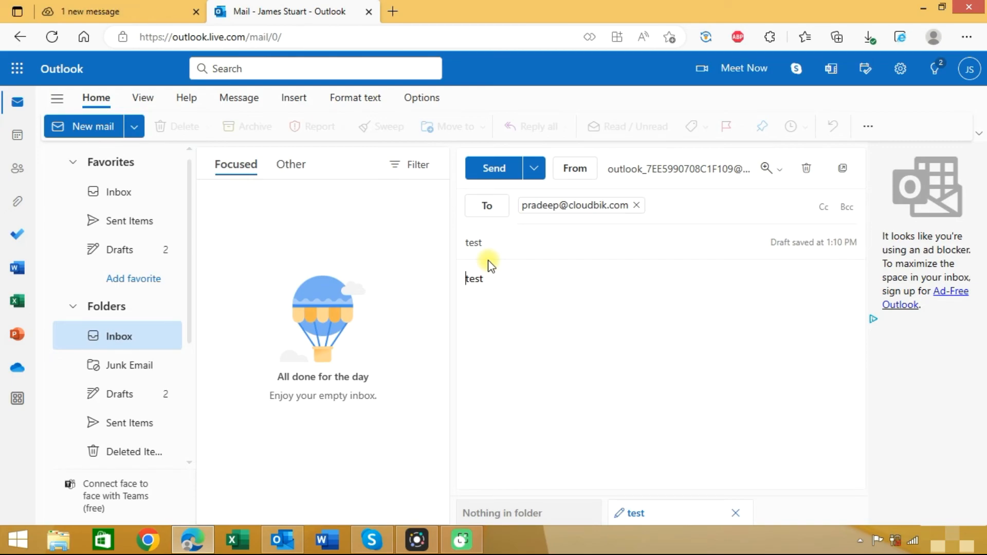